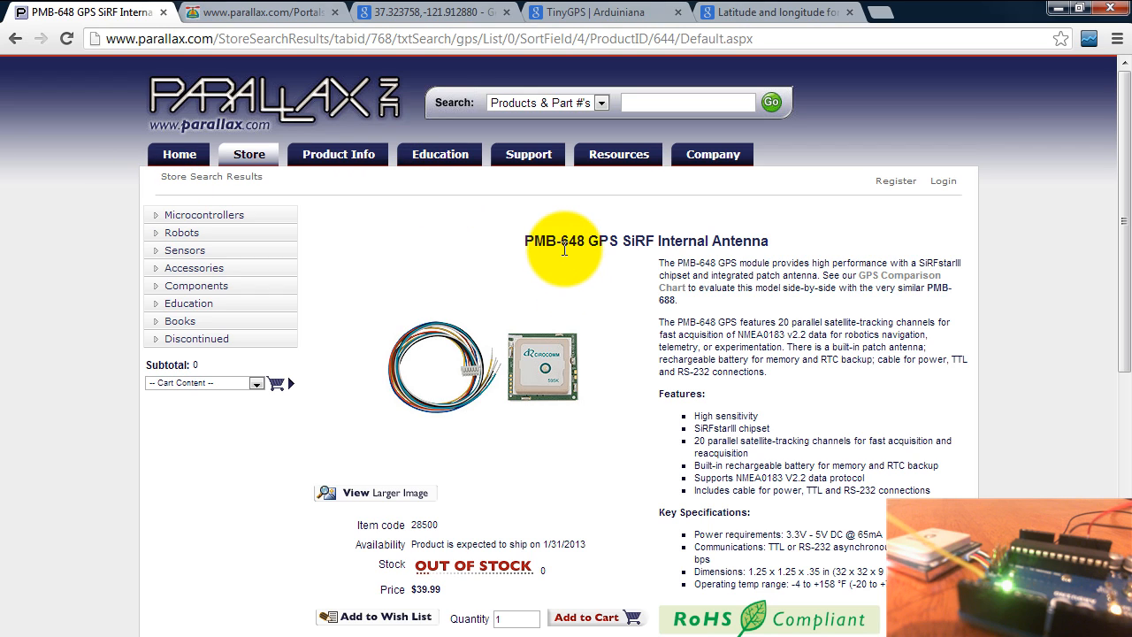
mouse_move(397, 400)
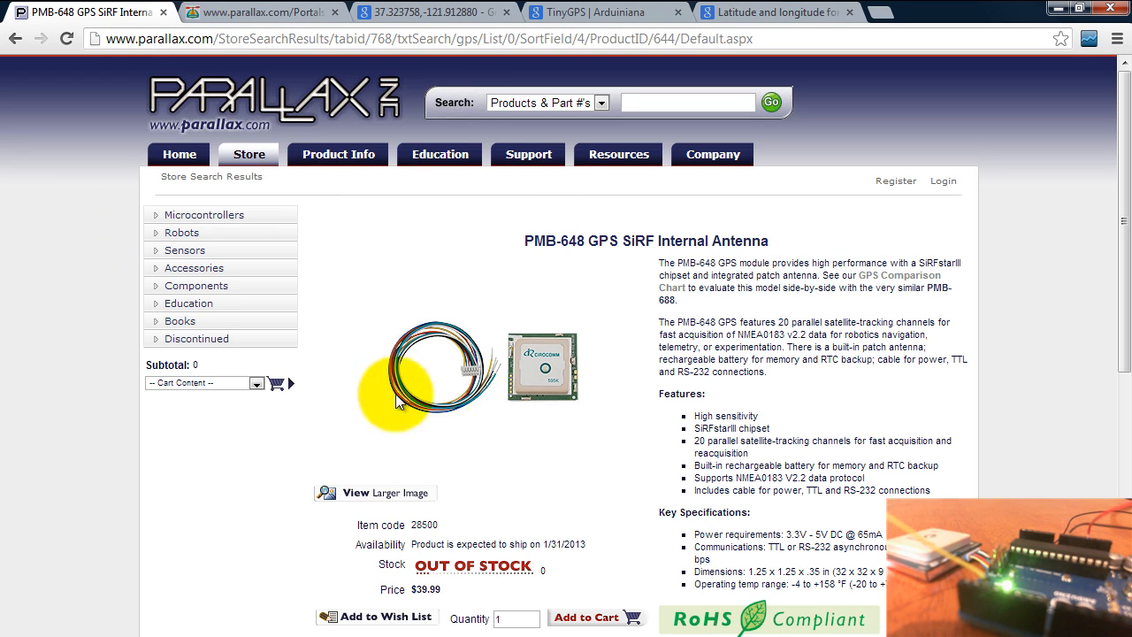
mouse_move(513, 418)
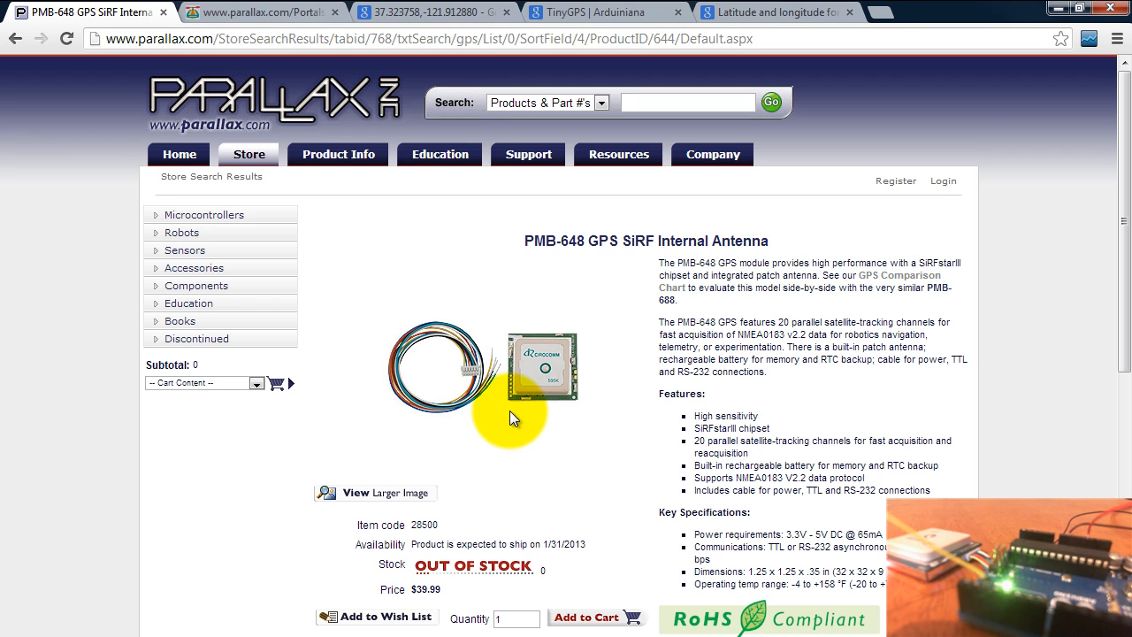
mouse_move(467, 444)
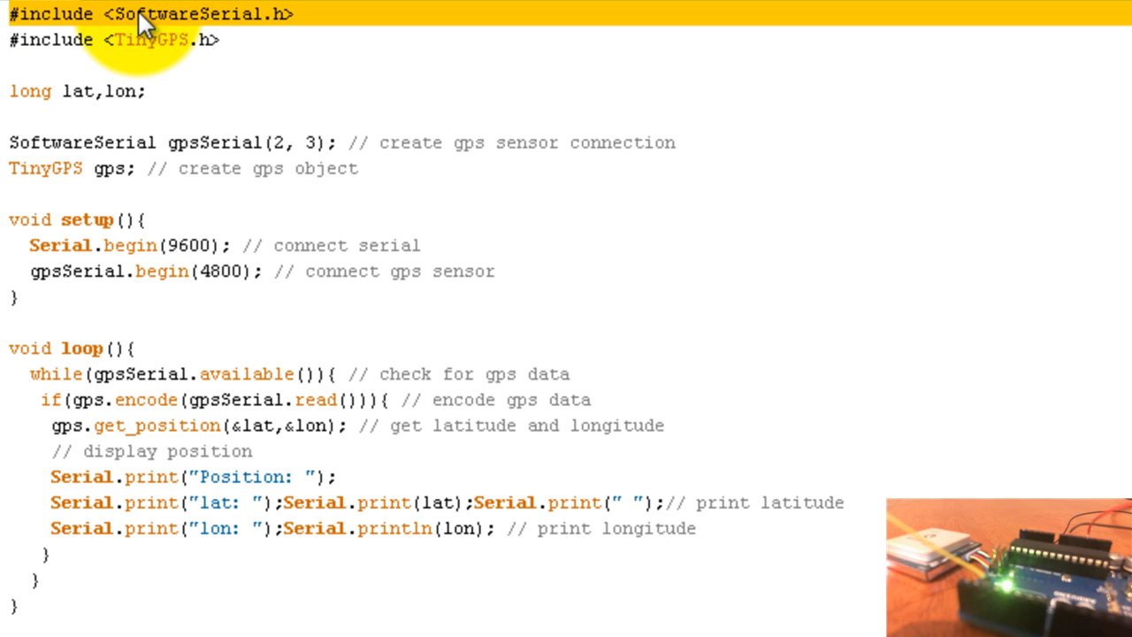
mouse_move(160, 44)
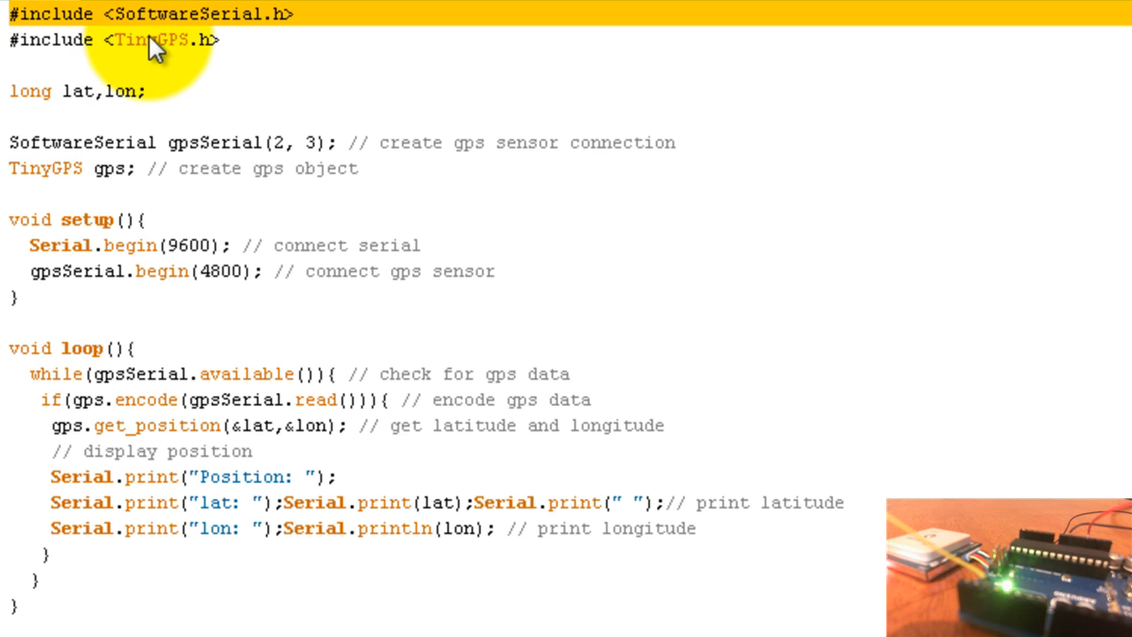
Step: Open the TinyGPS | Arduiniana tab showing the TinyGPS12.zip download section
click(159, 40)
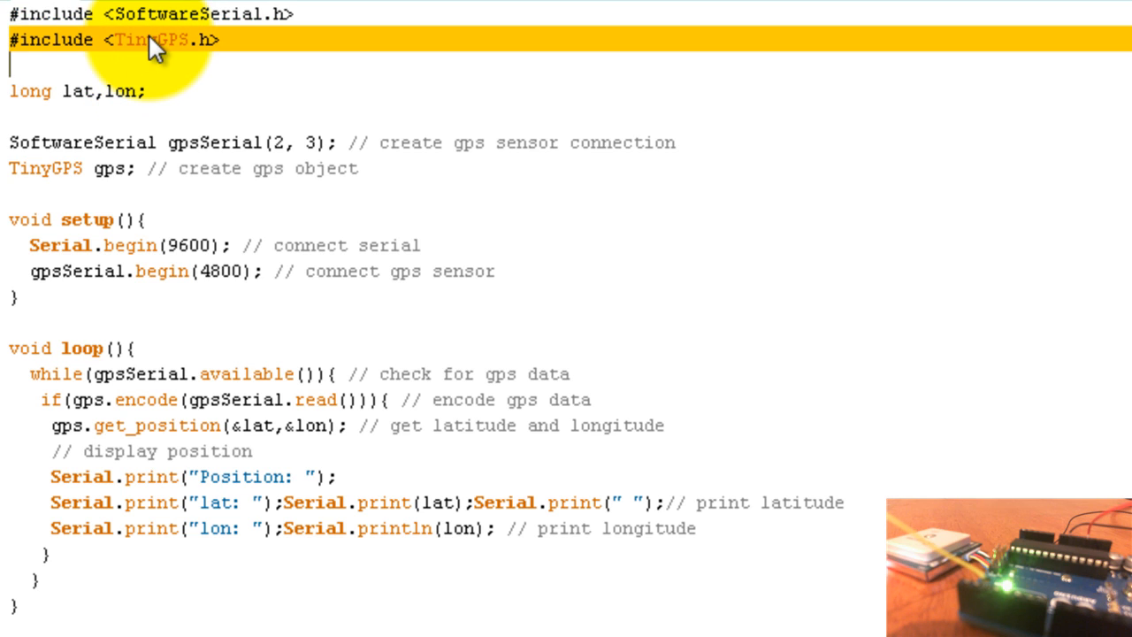
mouse_move(155, 84)
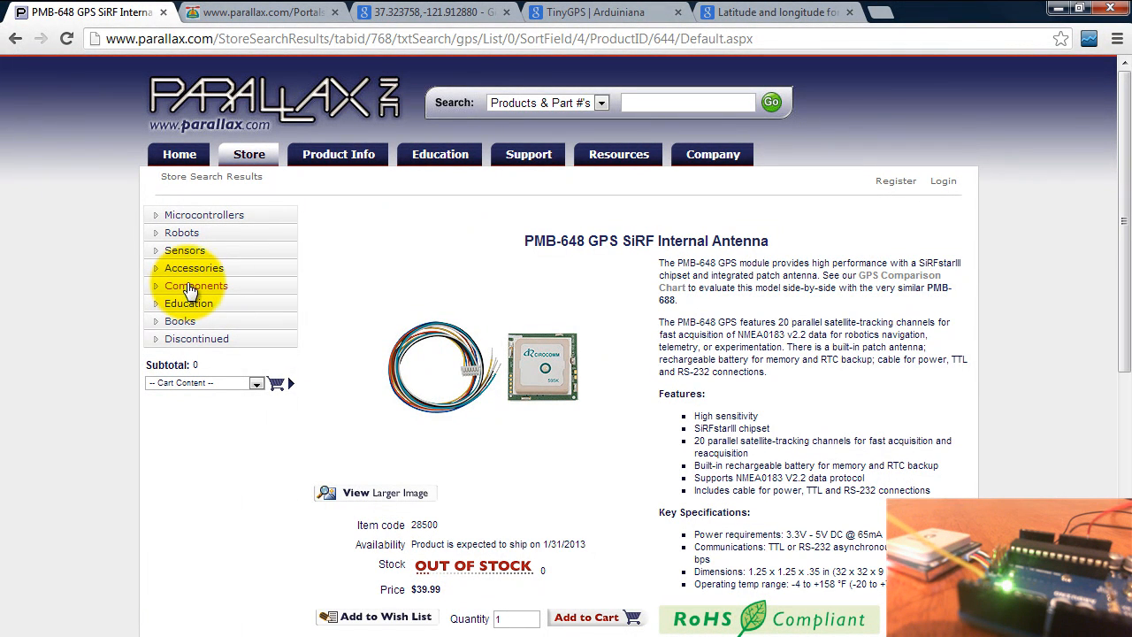
click(606, 12)
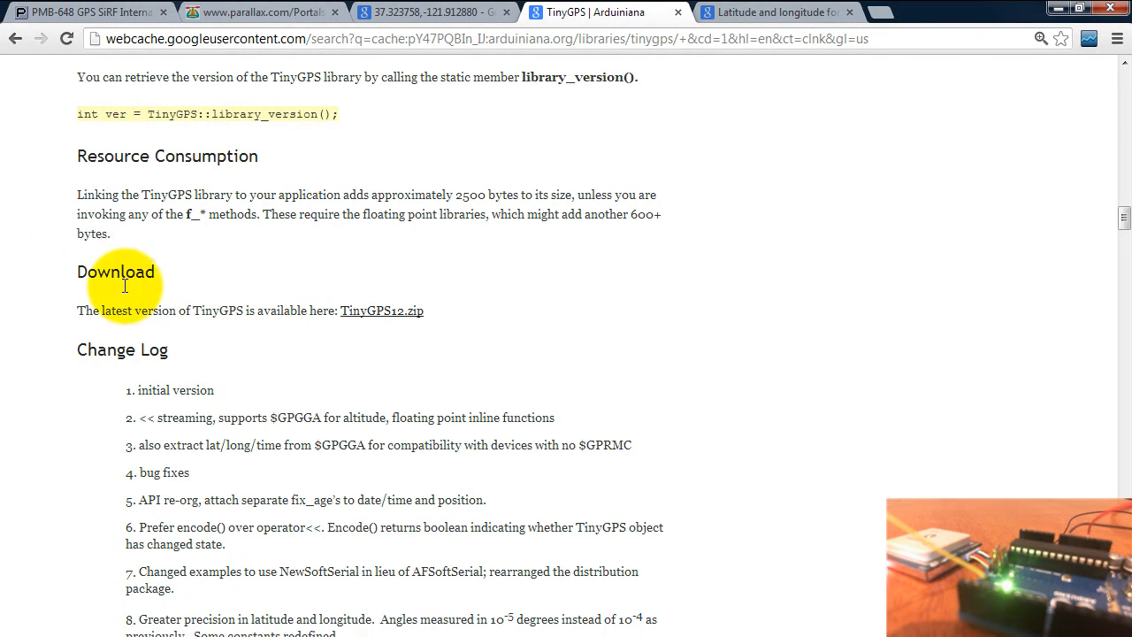
mouse_move(394, 319)
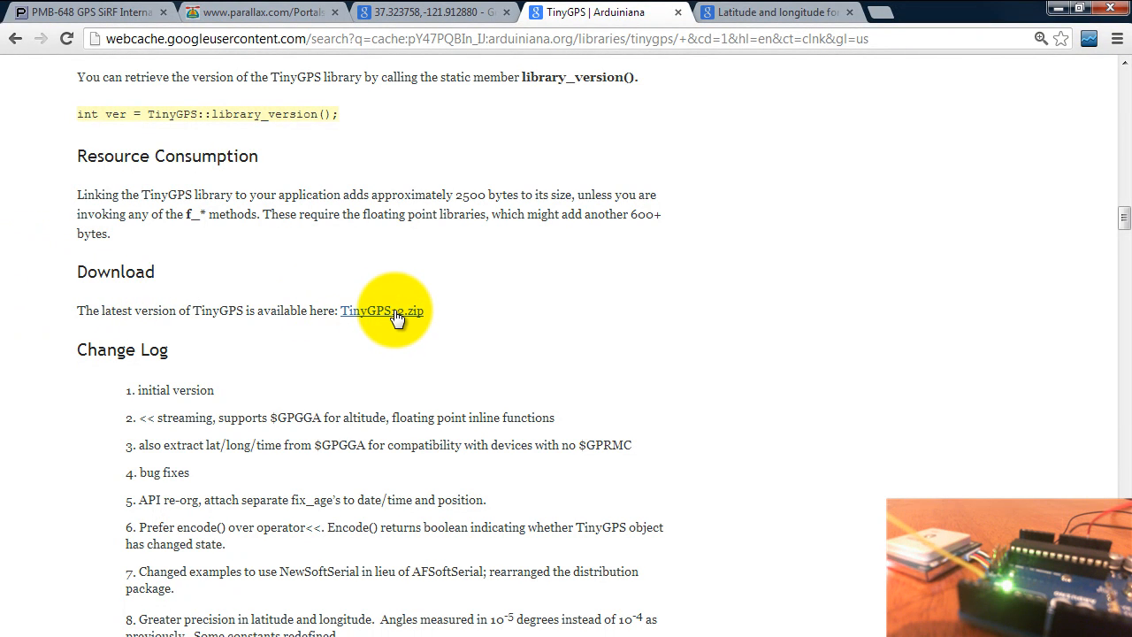
mouse_move(303, 615)
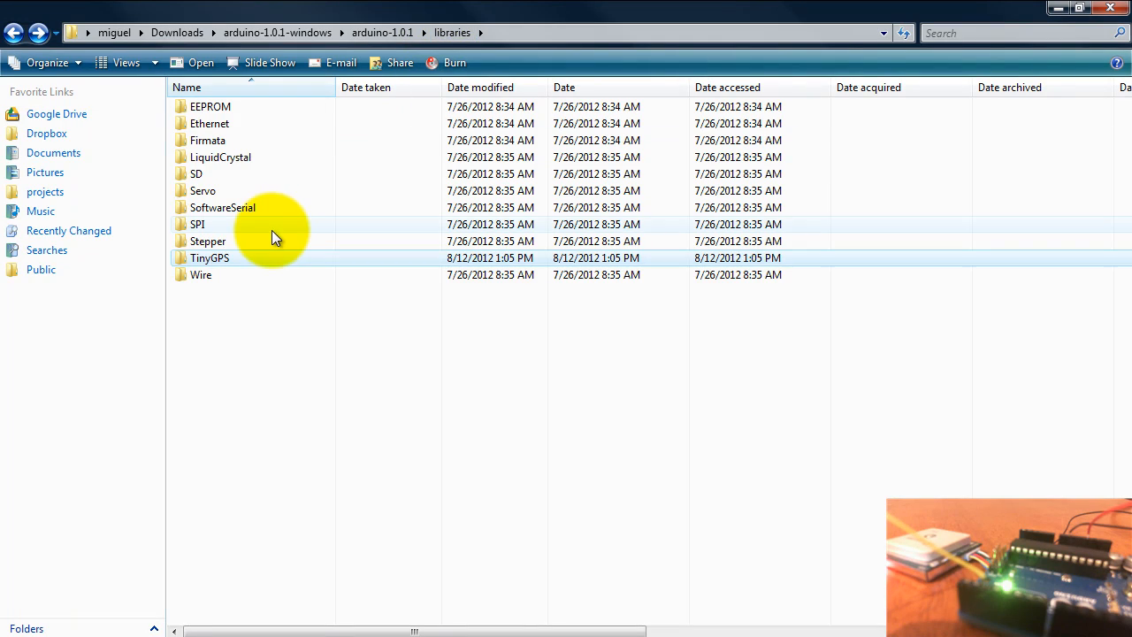
mouse_move(231, 268)
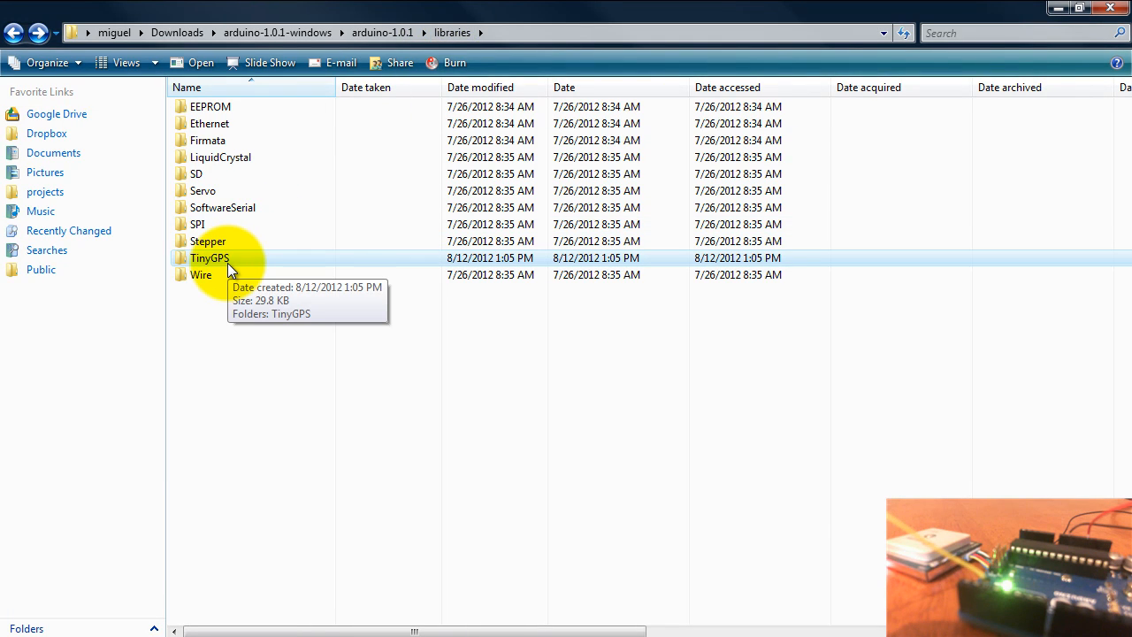
mouse_move(226, 257)
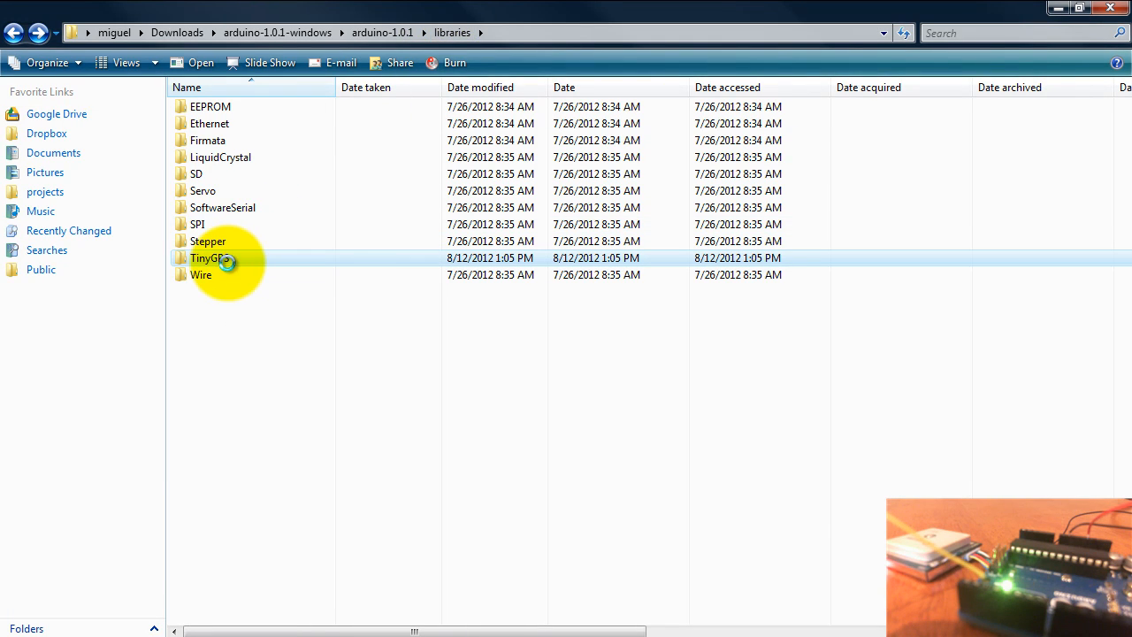
Step: Open the TinyGPS folder inside arduino-1.0.1\libraries in Explorer
double_click(207, 258)
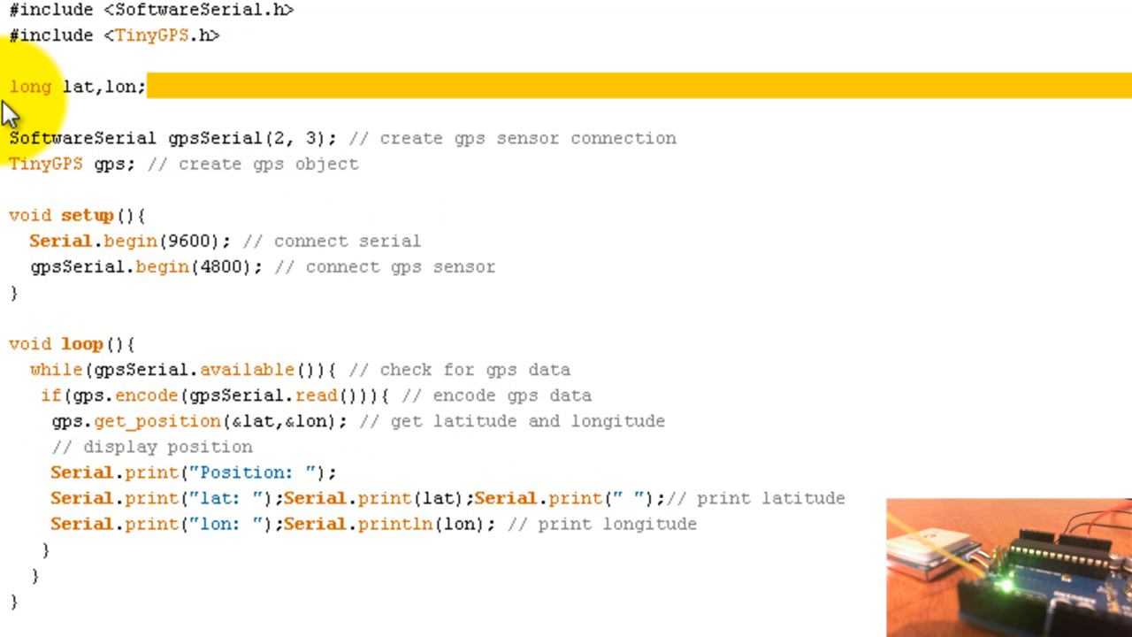
mouse_move(48, 106)
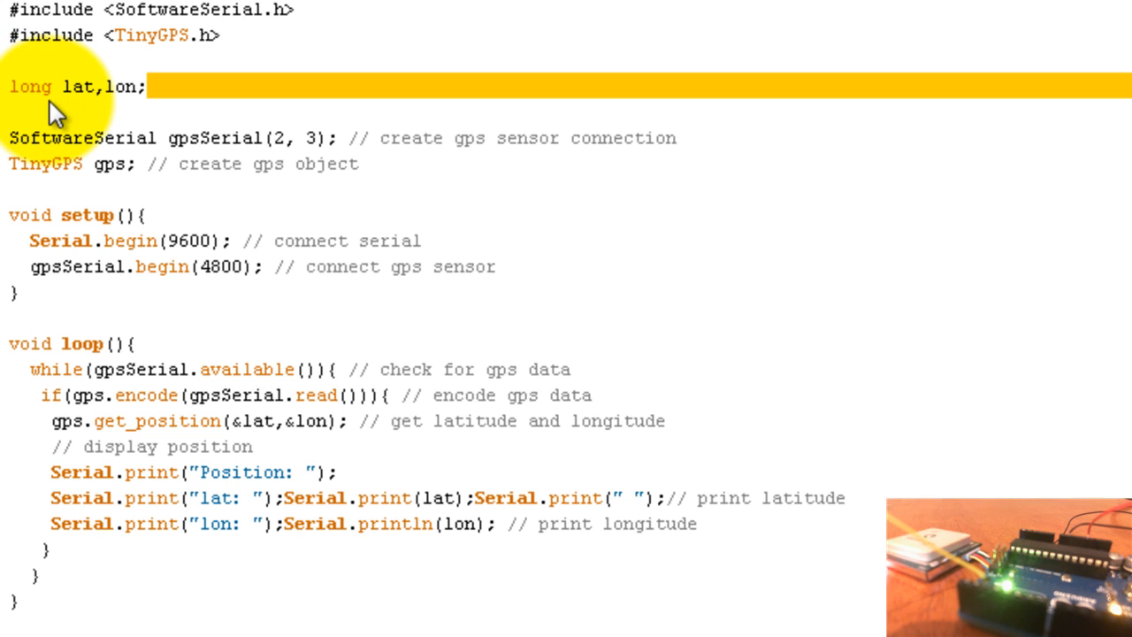
mouse_move(71, 152)
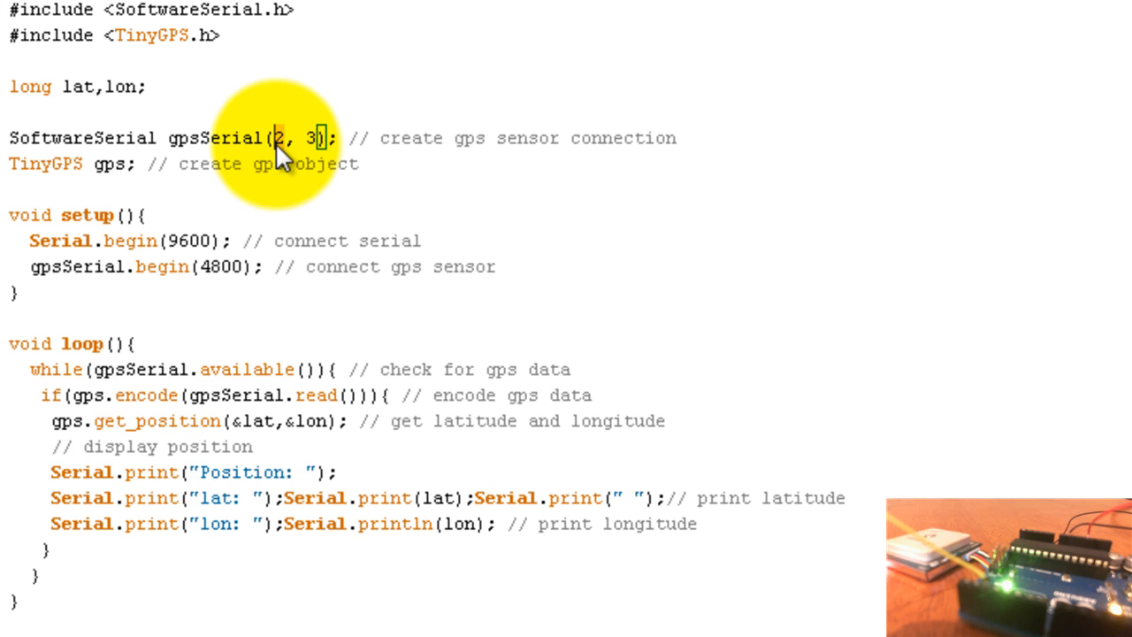
mouse_move(318, 154)
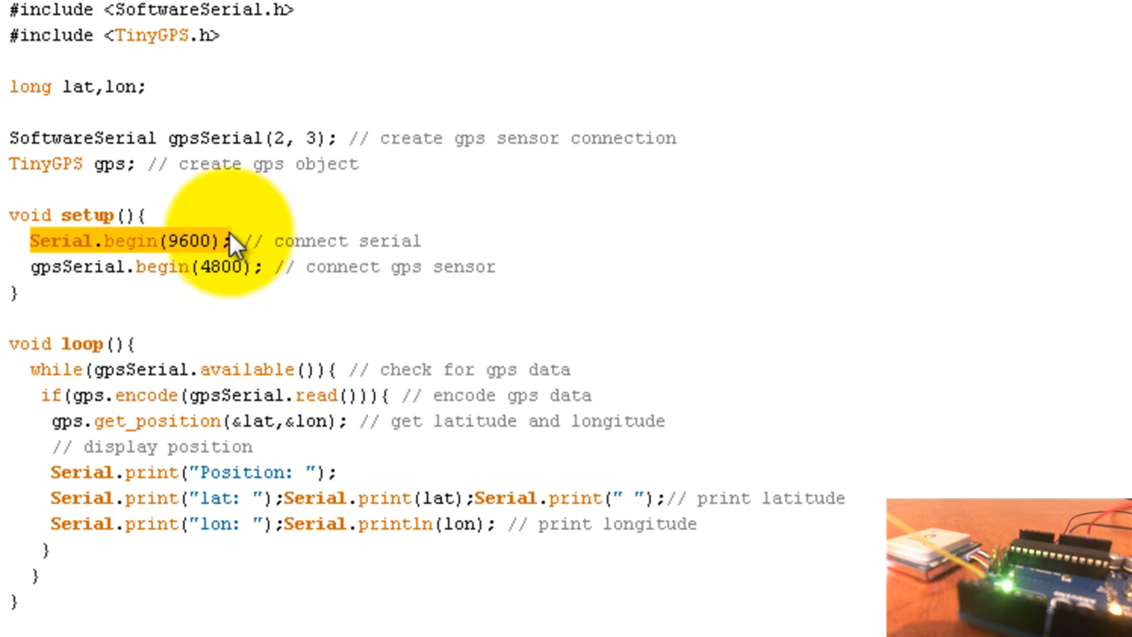
mouse_move(195, 332)
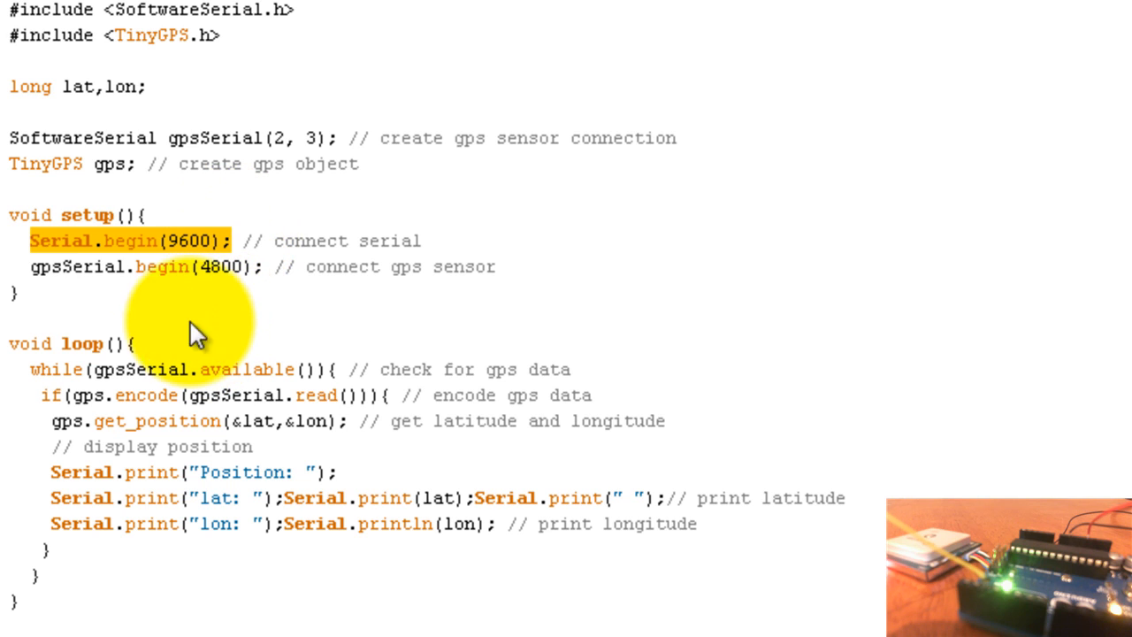
mouse_move(36, 305)
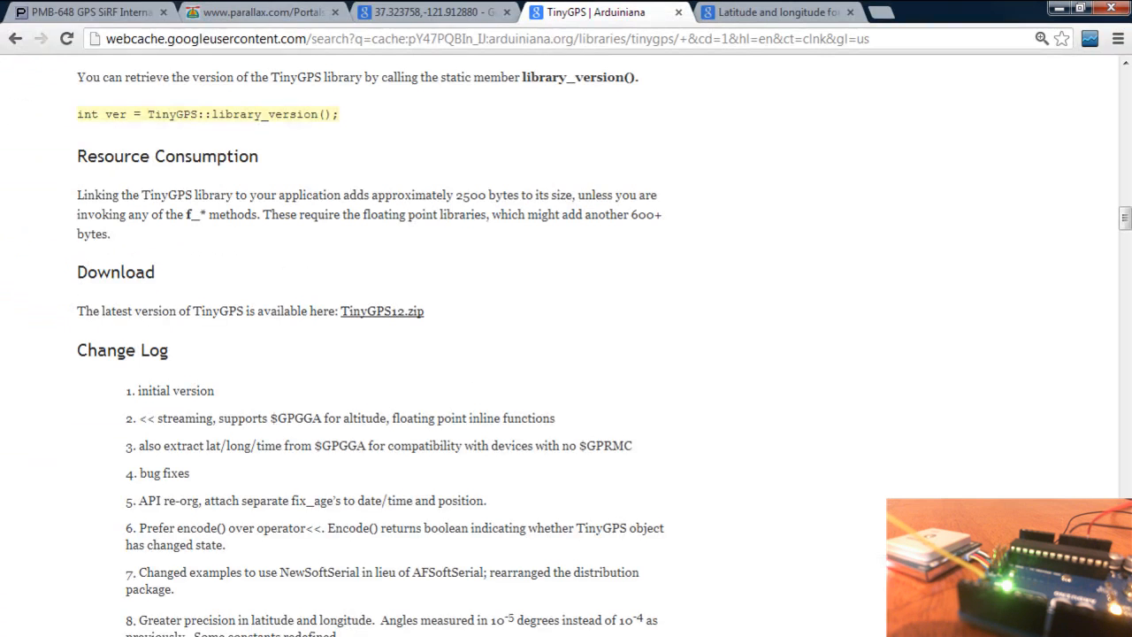
click(261, 11)
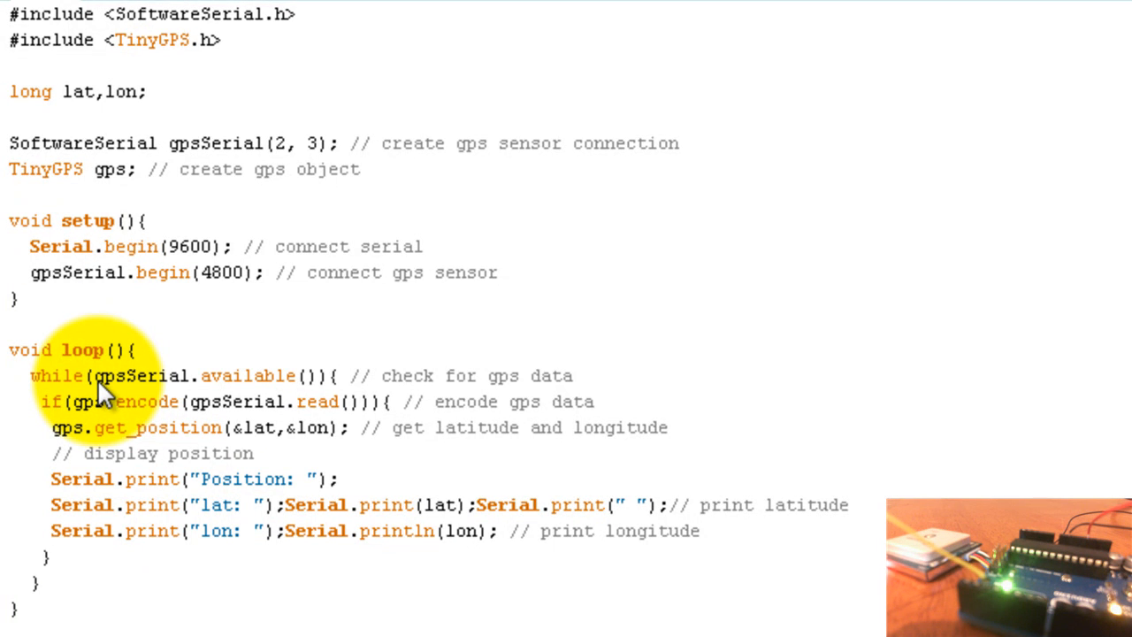
mouse_move(84, 414)
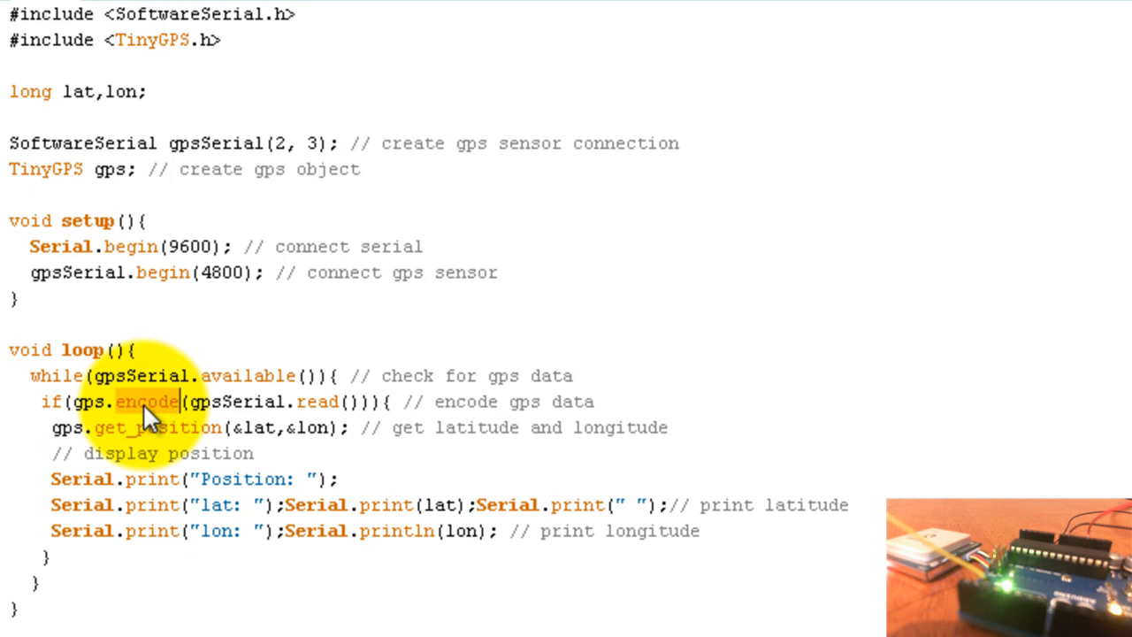
mouse_move(274, 412)
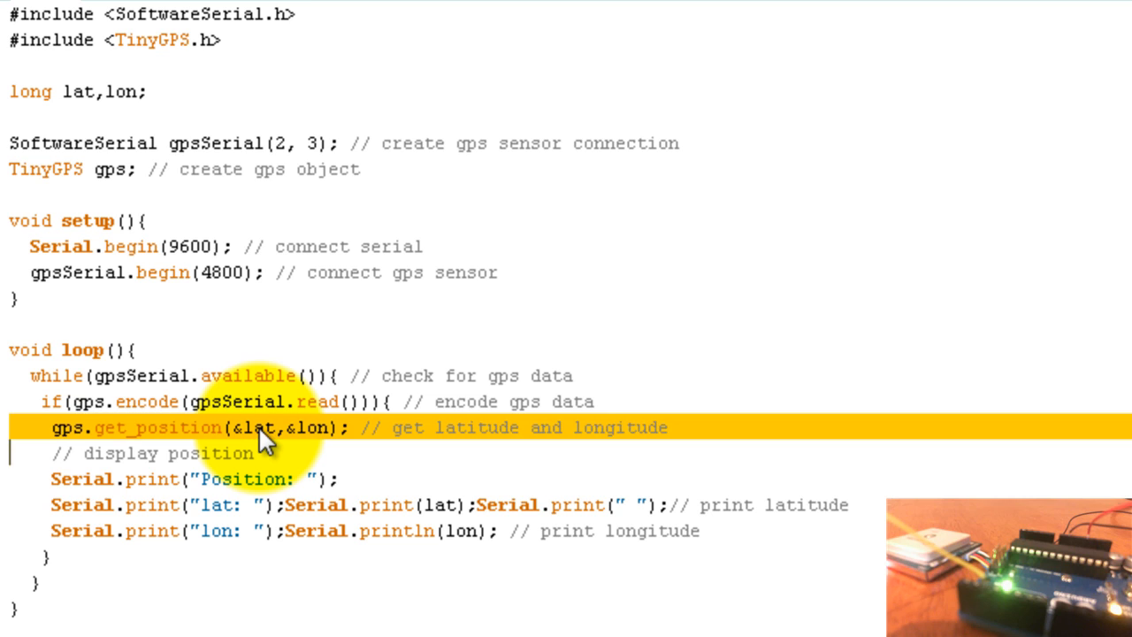
mouse_move(345, 465)
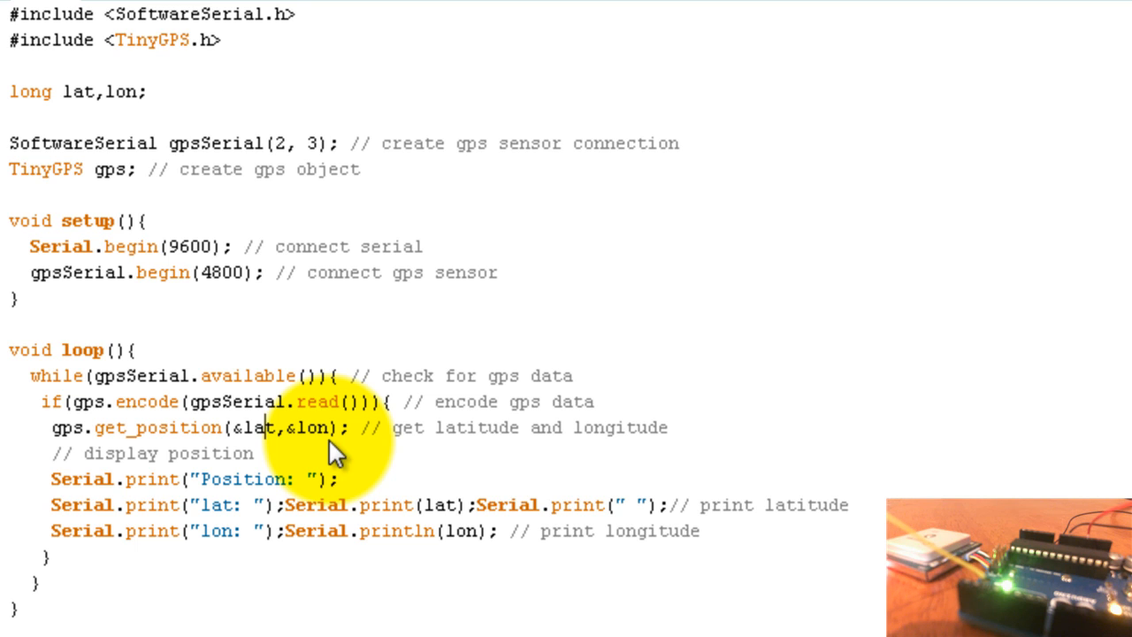
mouse_move(186, 482)
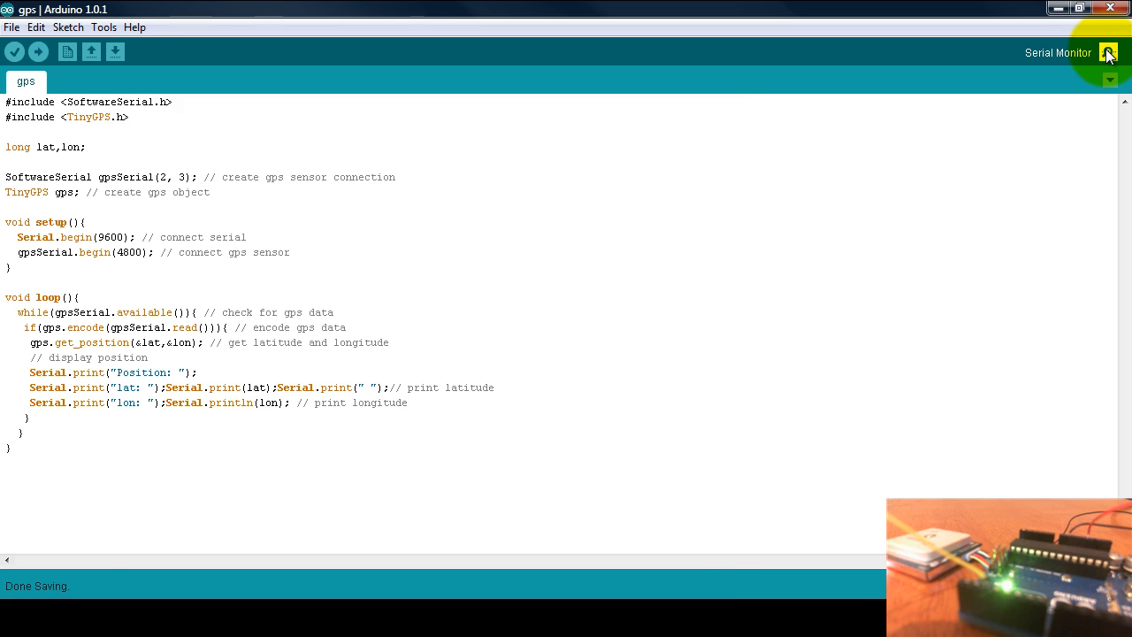
Step: Save the gps sketch via File > Save
click(1108, 53)
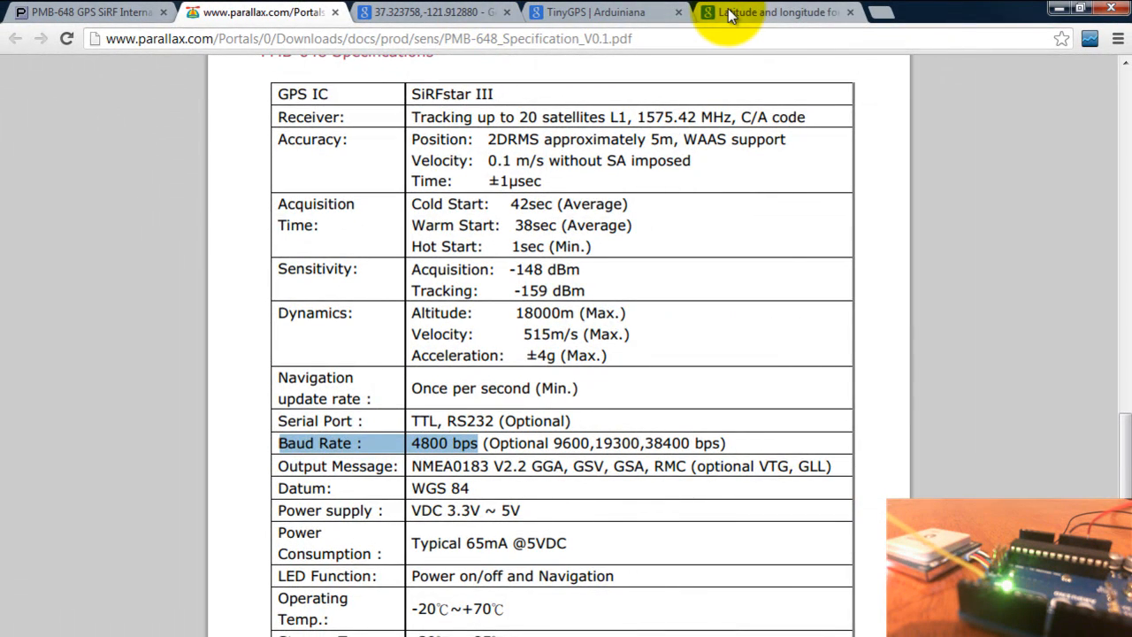
Step: Confirm the 4800 bps baud rate, then view the latitude and longitude formats page
click(774, 11)
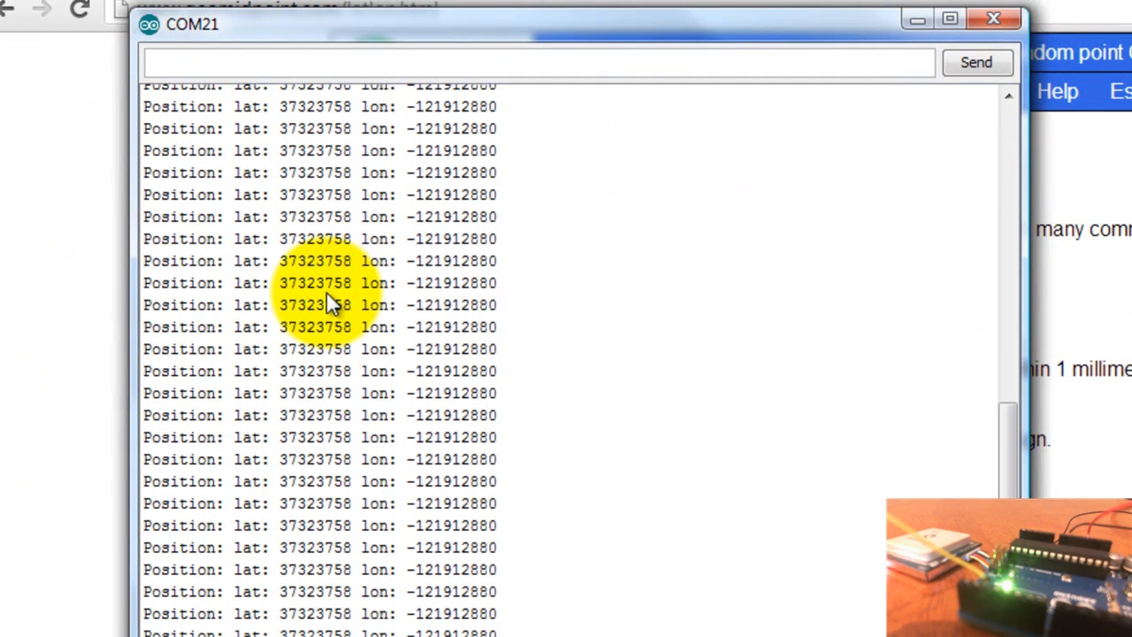
mouse_move(343, 272)
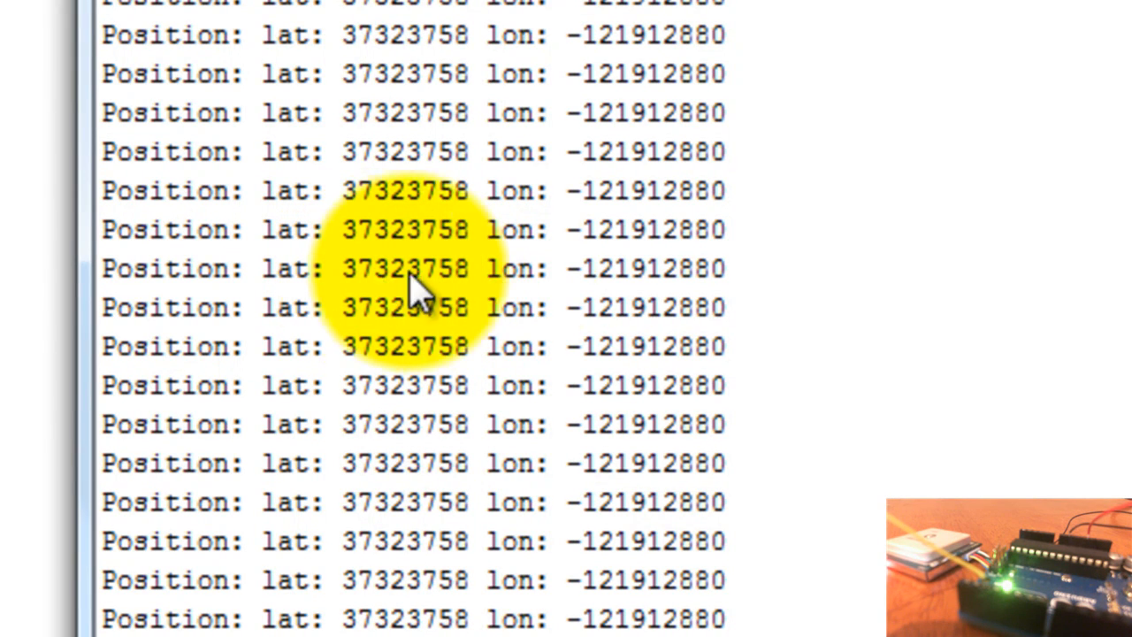
mouse_move(735, 301)
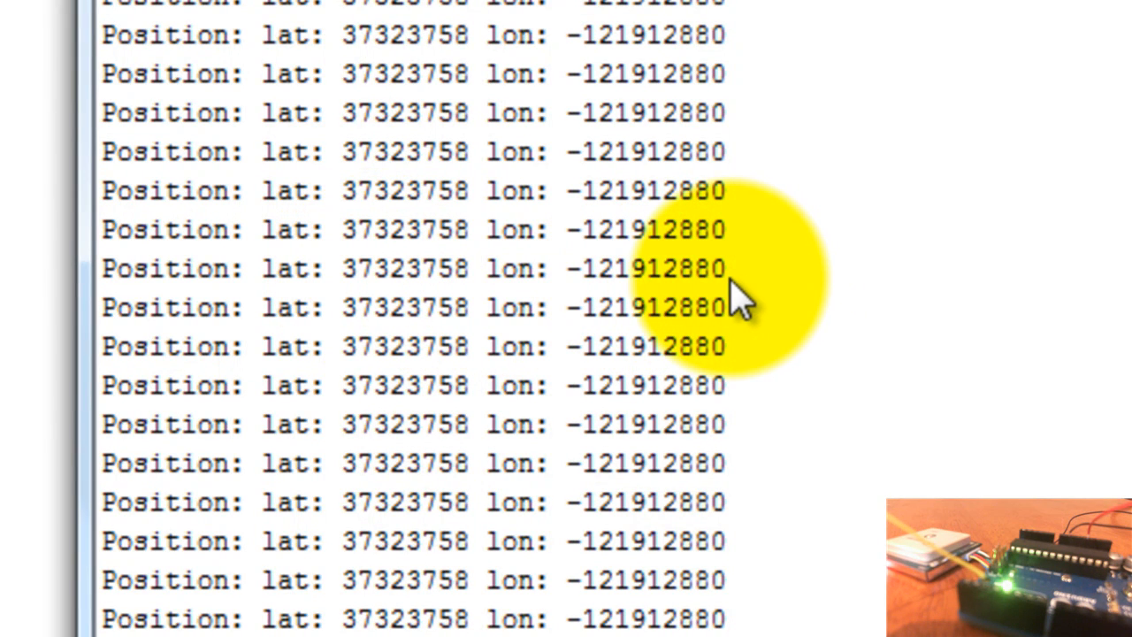
mouse_move(699, 300)
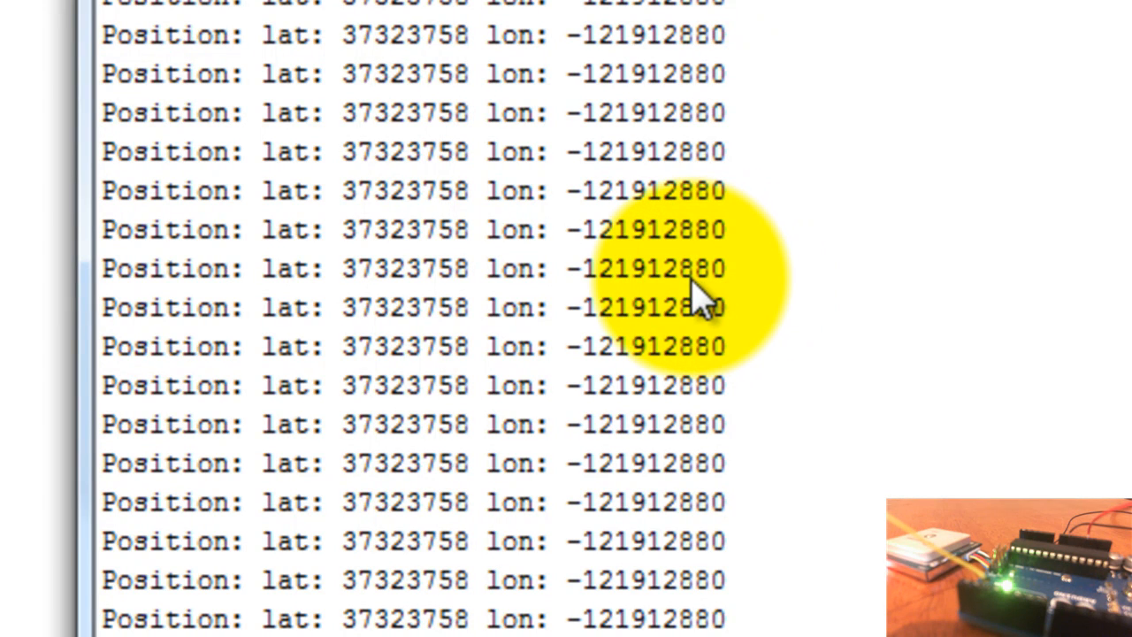
mouse_move(650, 292)
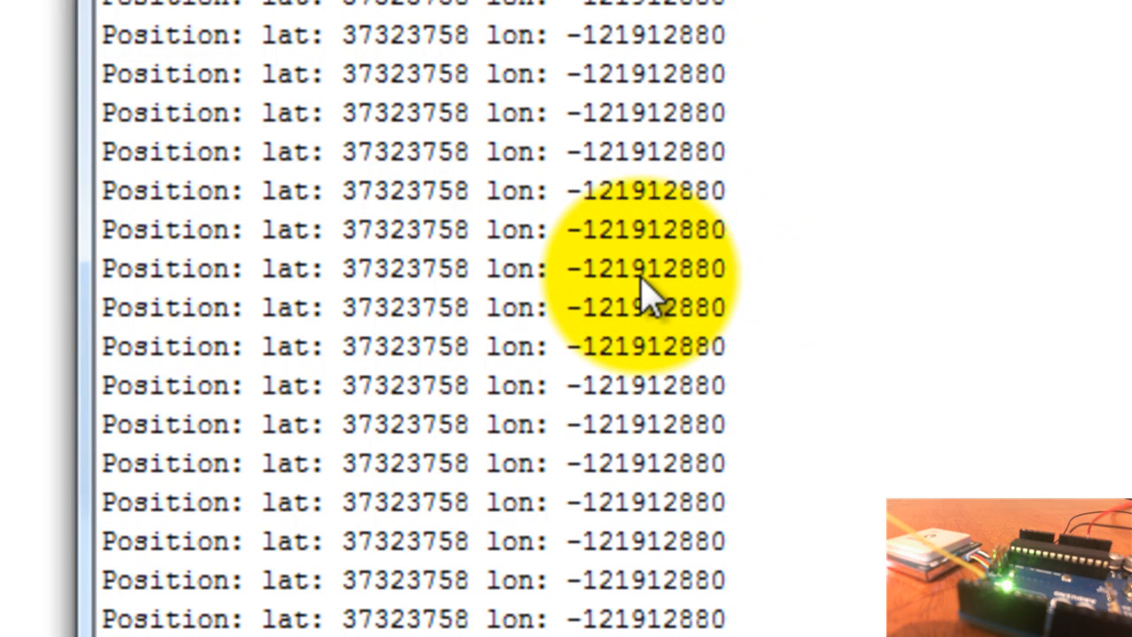
mouse_move(433, 292)
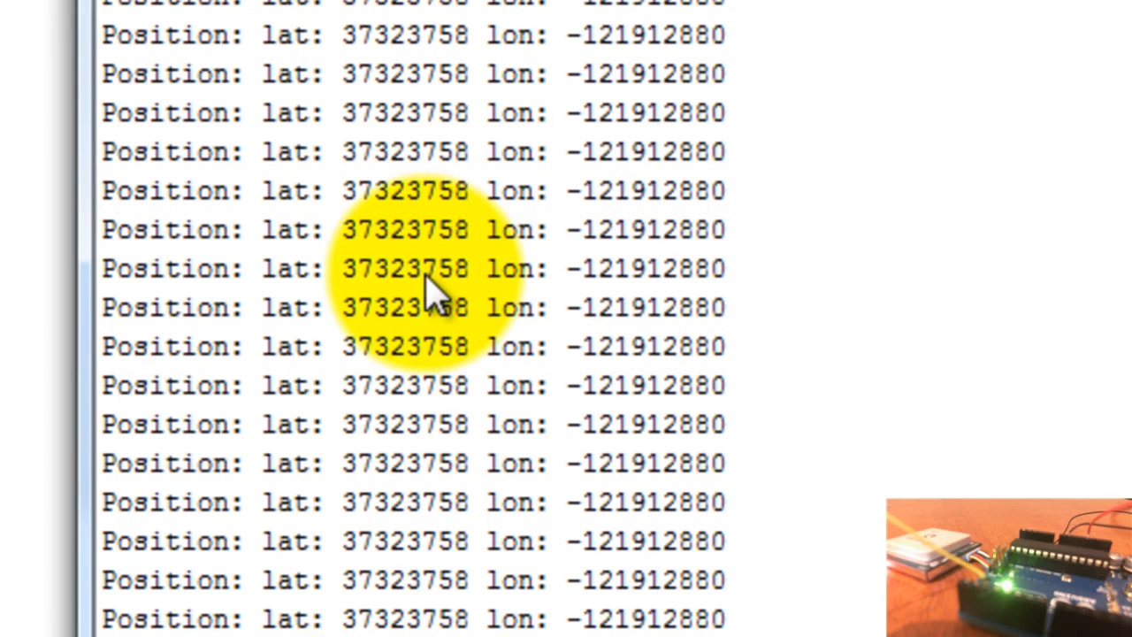
mouse_move(372, 306)
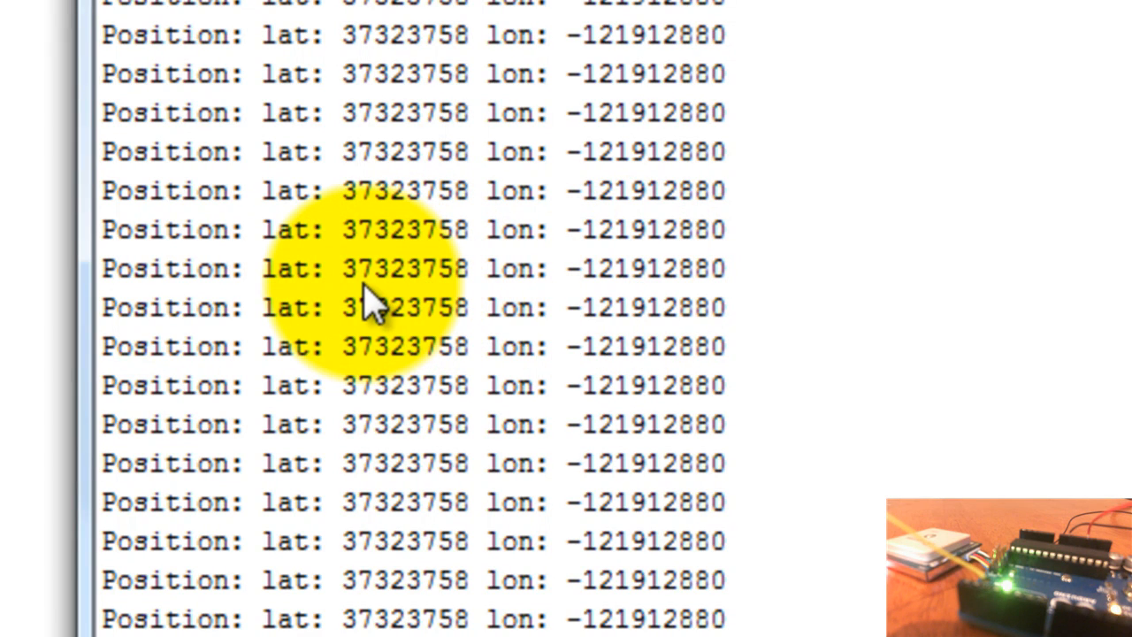
mouse_move(292, 283)
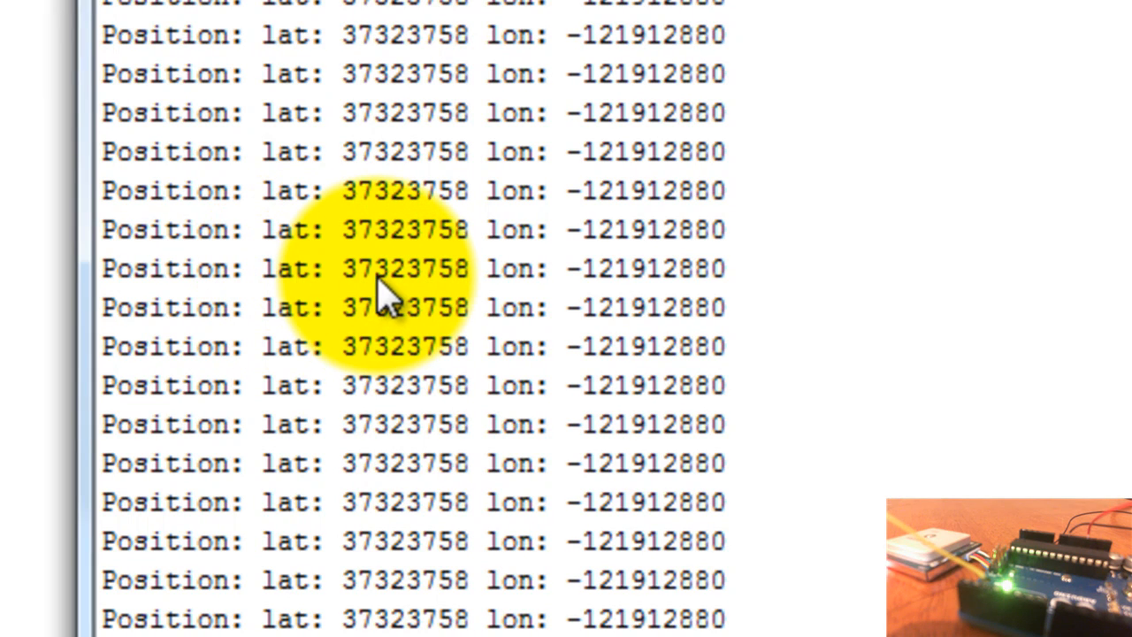
mouse_move(469, 305)
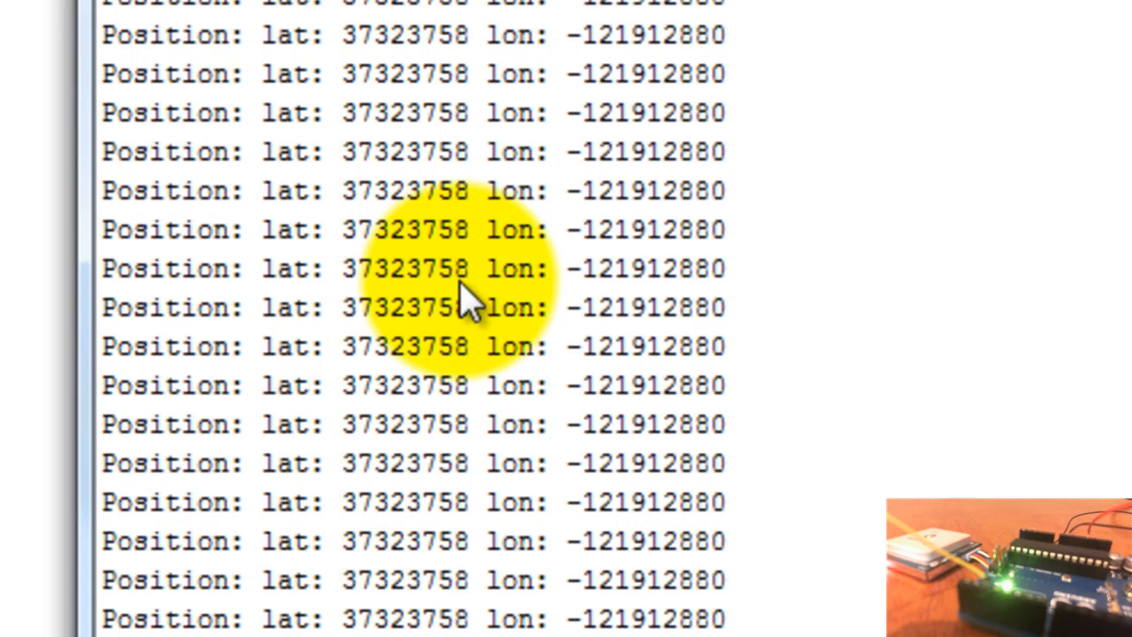
mouse_move(593, 305)
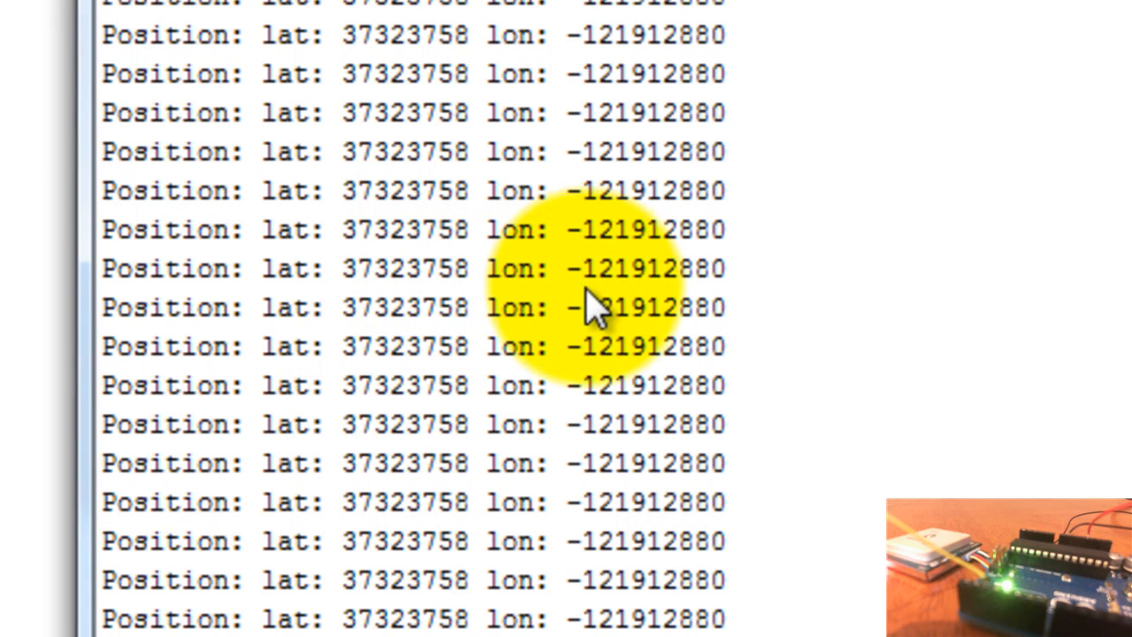
mouse_move(628, 305)
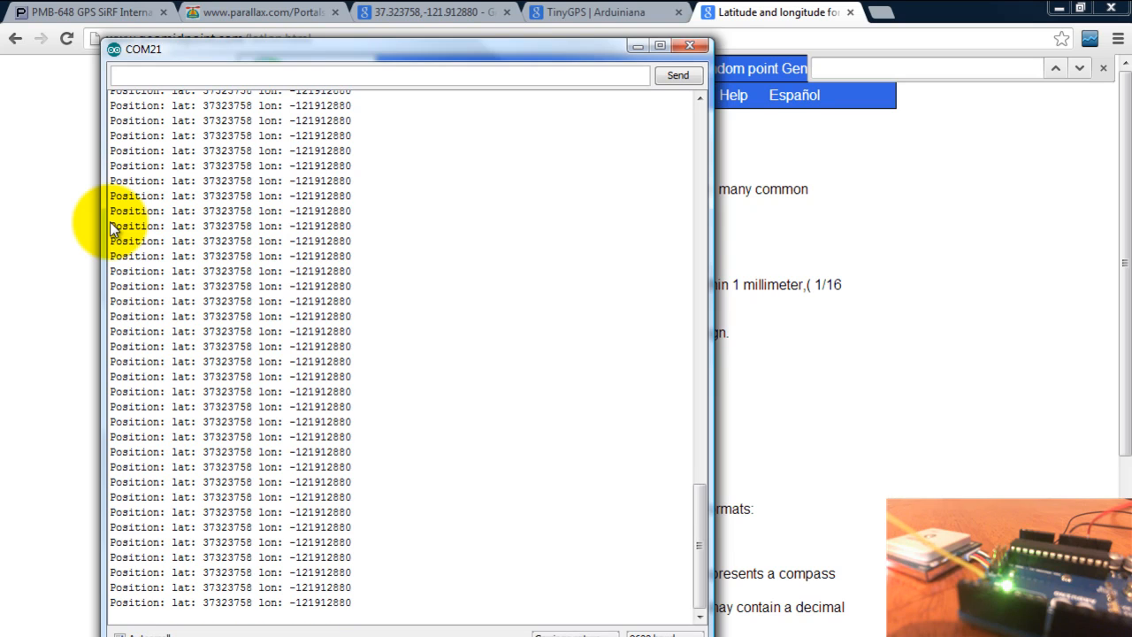
click(689, 45)
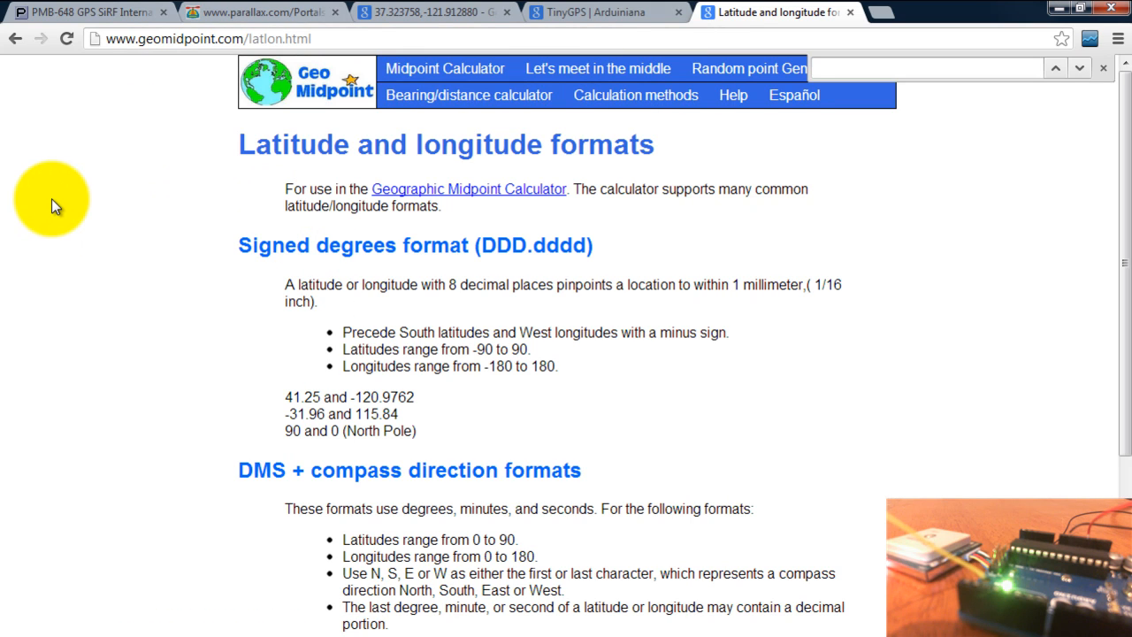
click(434, 11)
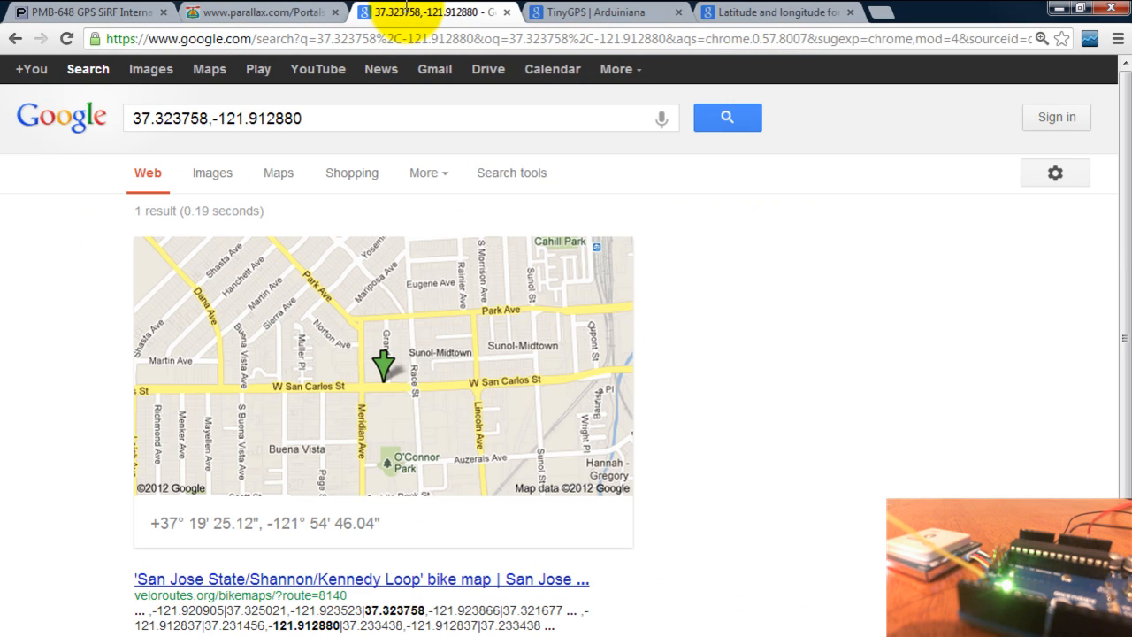
click(133, 118)
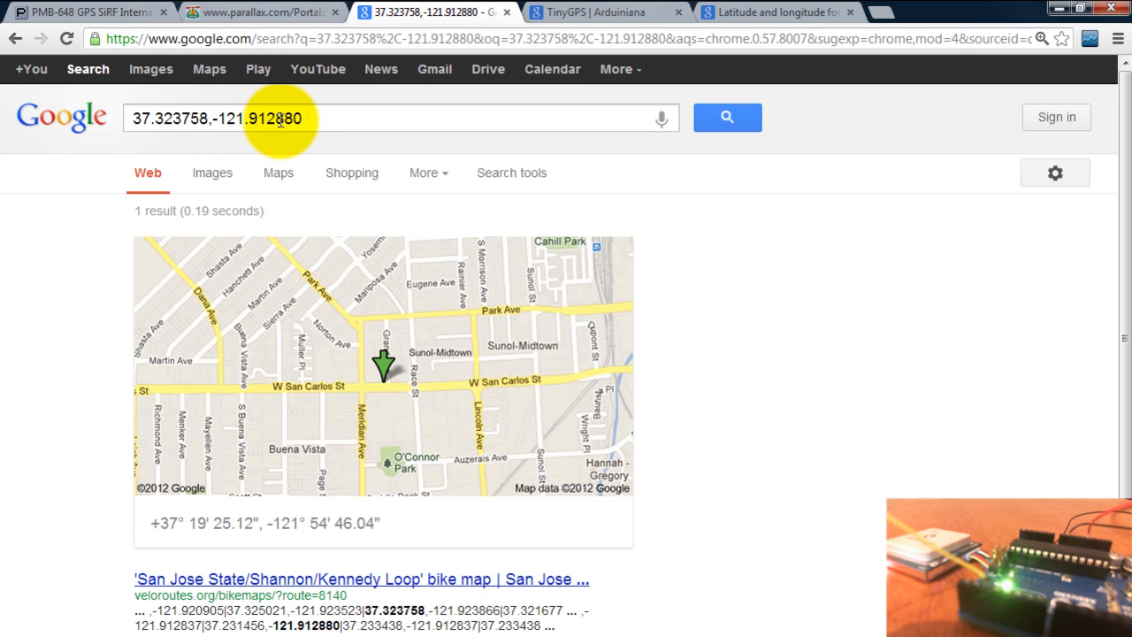
mouse_move(405, 463)
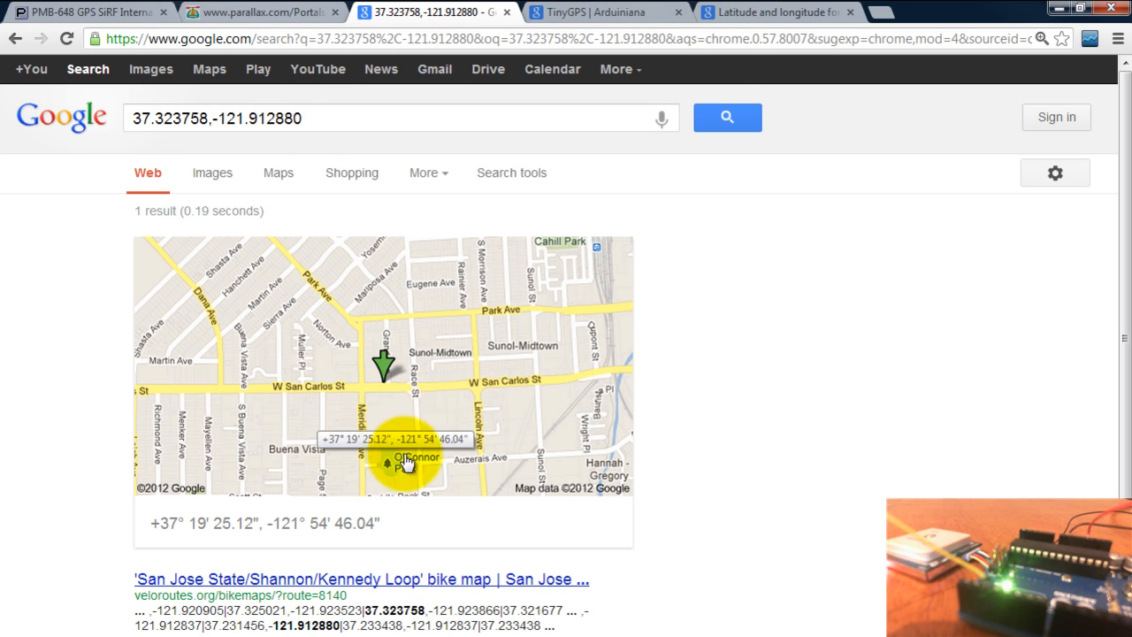
mouse_move(393, 283)
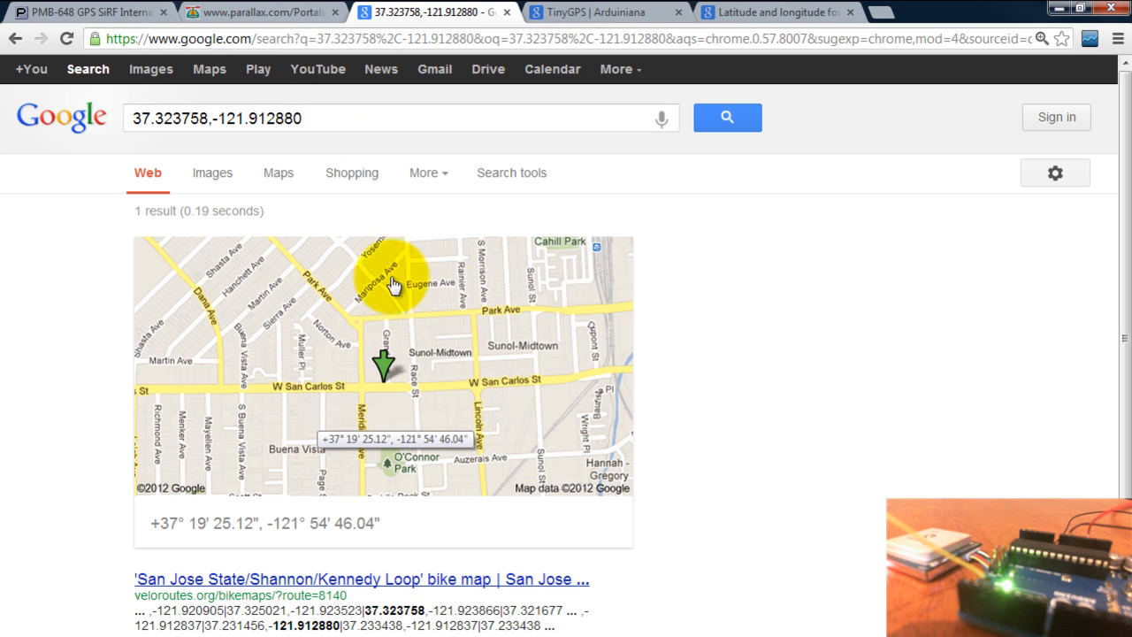
mouse_move(401, 376)
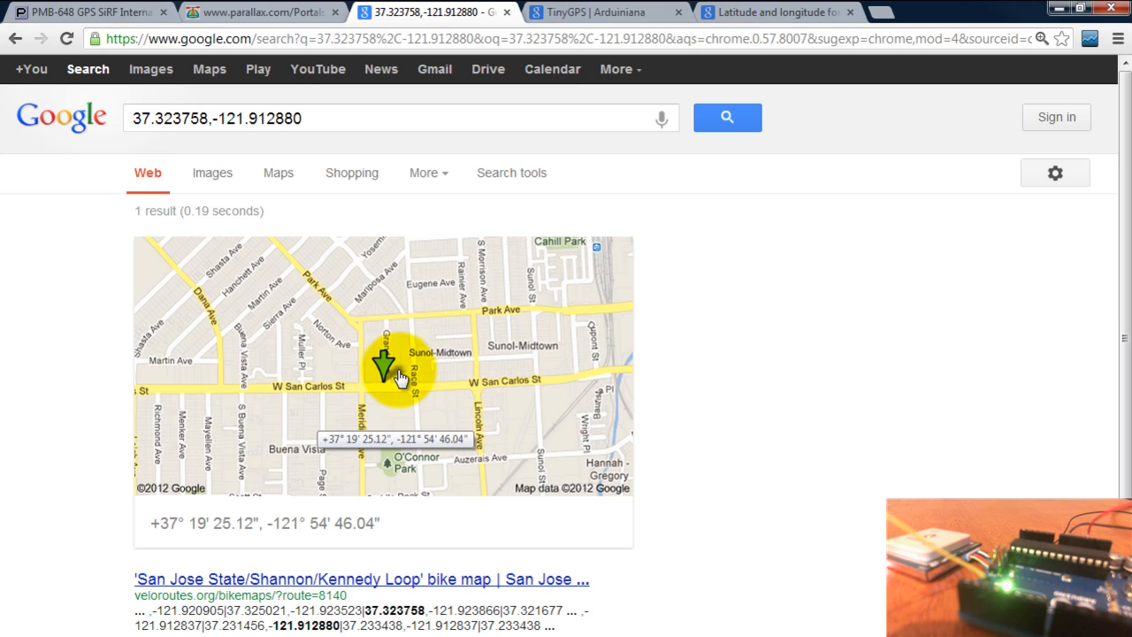
mouse_move(386, 384)
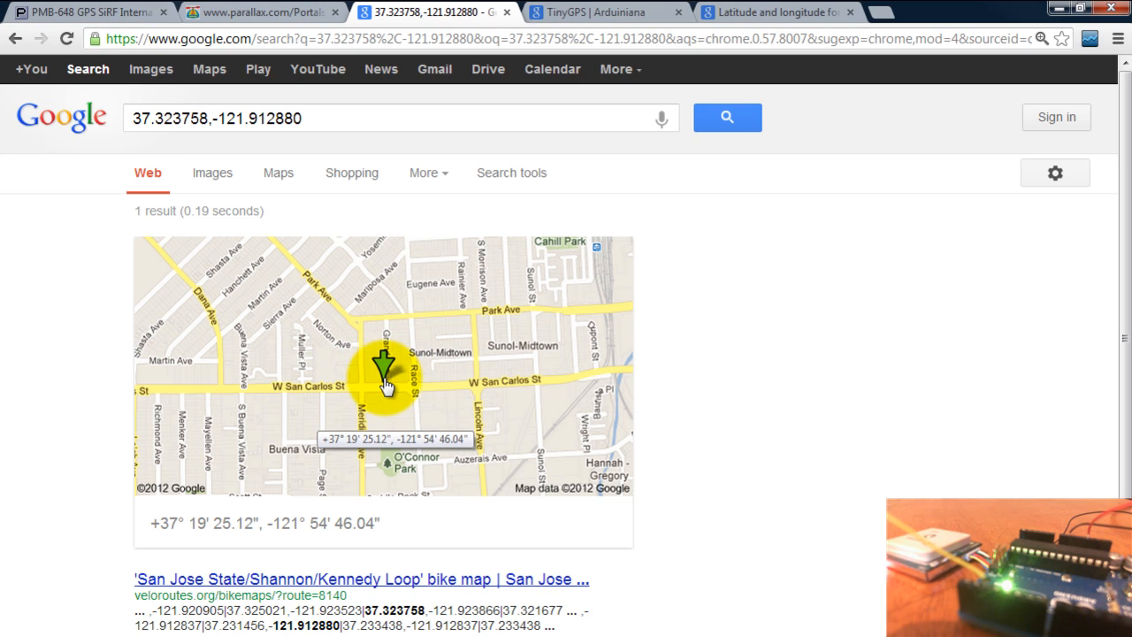
mouse_move(388, 385)
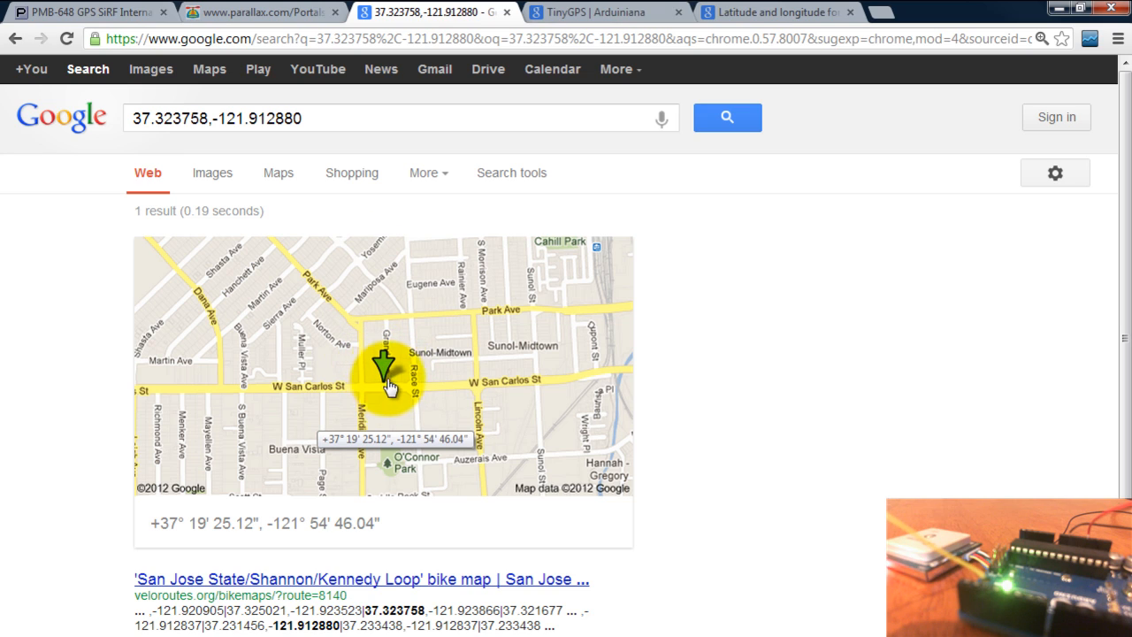
mouse_move(388, 392)
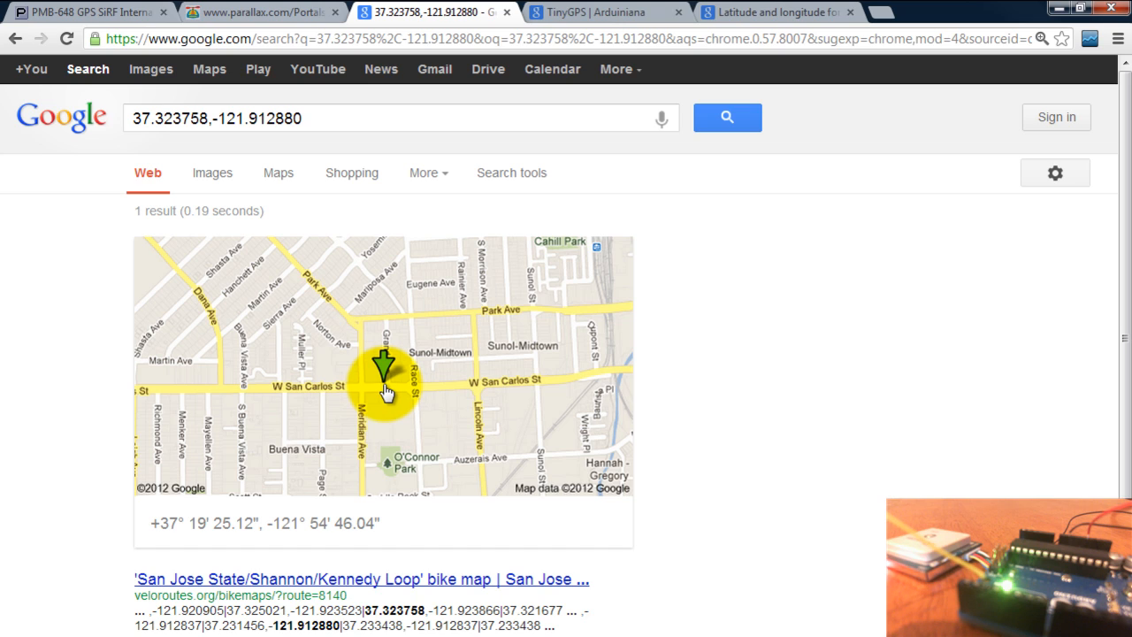
mouse_move(22, 467)
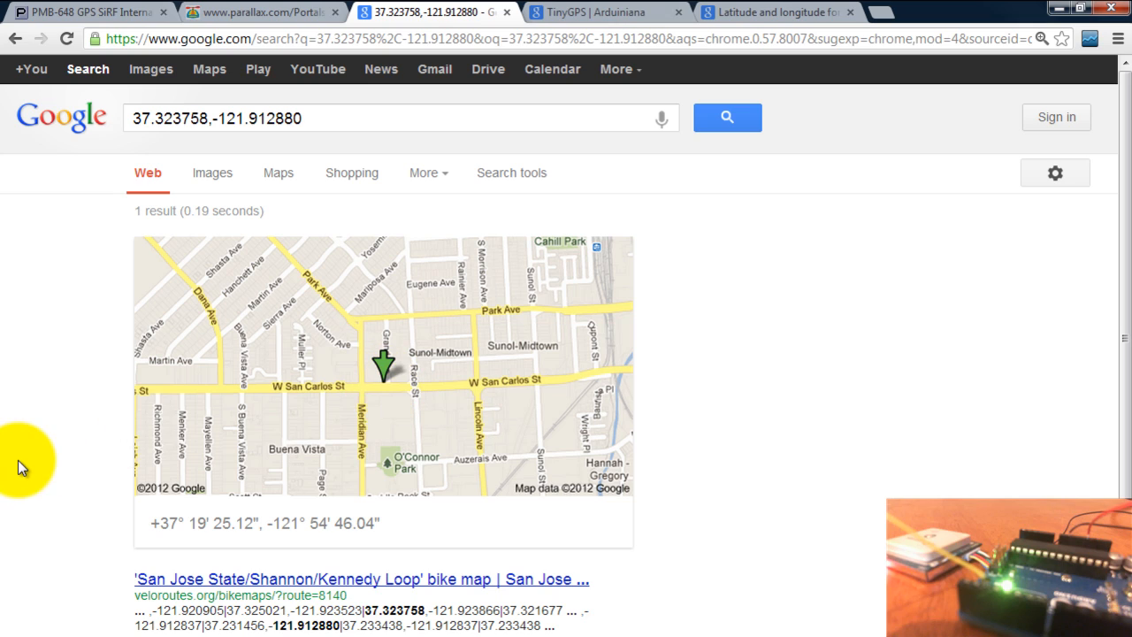